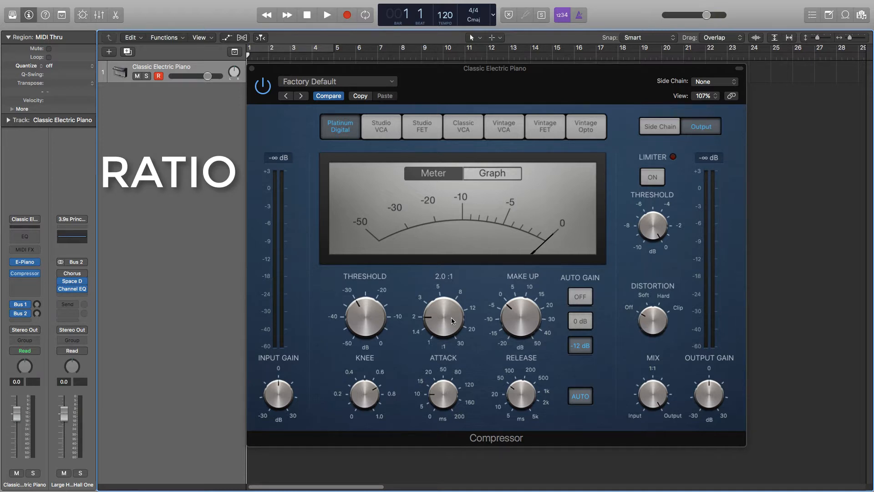
mouse_move(451, 285)
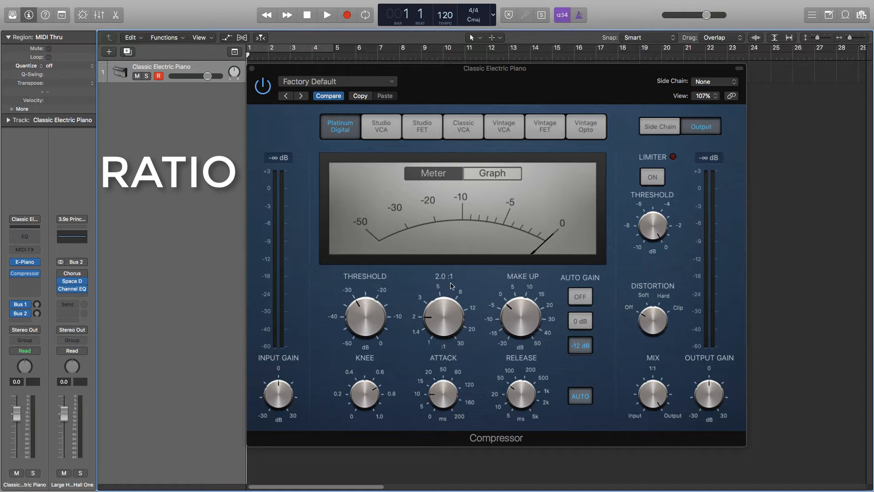
mouse_move(452, 301)
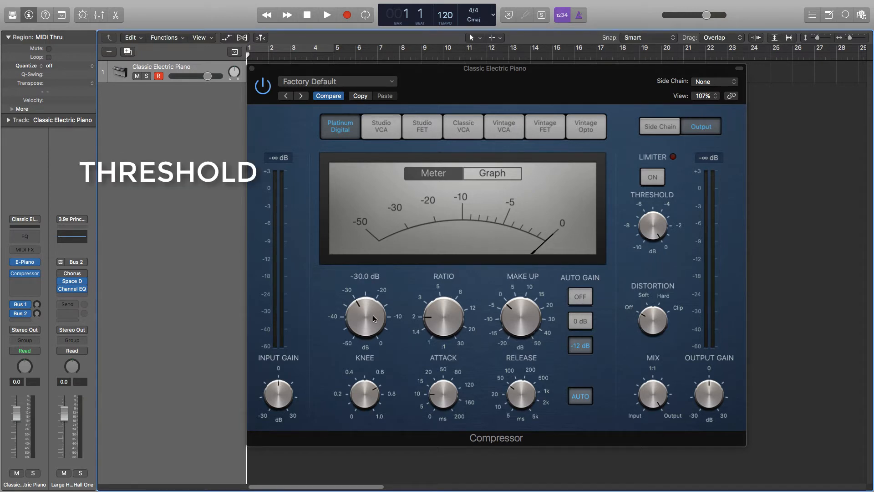
mouse_move(377, 297)
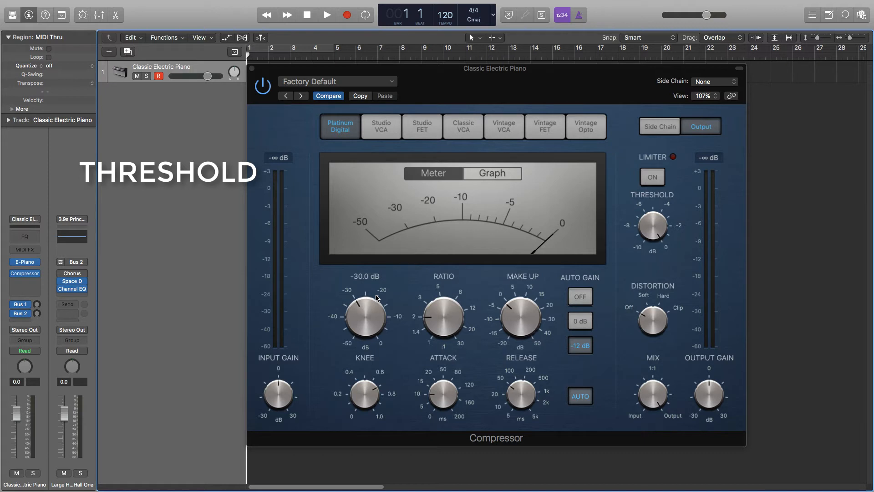
mouse_move(446, 398)
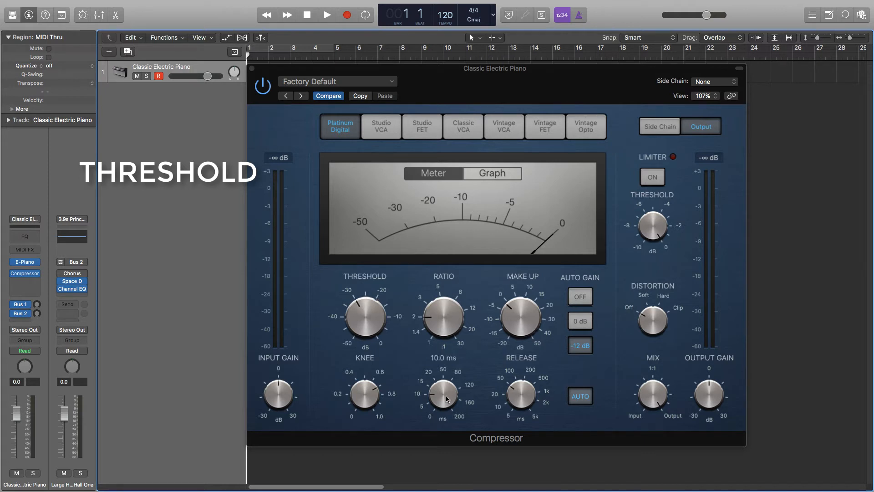